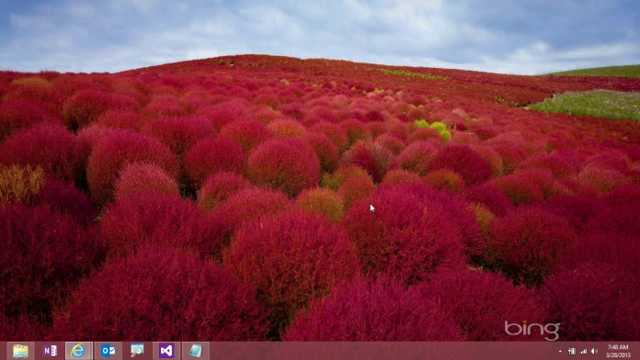
mouse_move(104, 344)
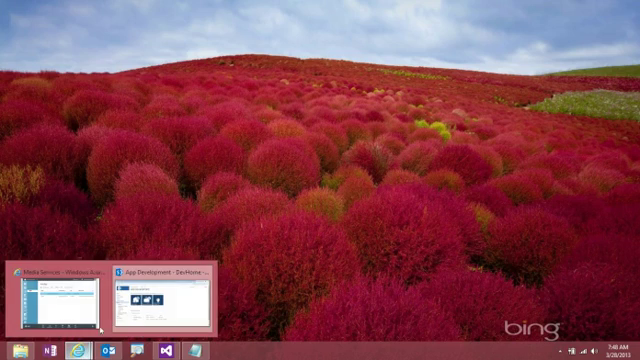
Step: Bring Internet Explorer forward and show the Media library's video thumbnails
left_click(168, 292)
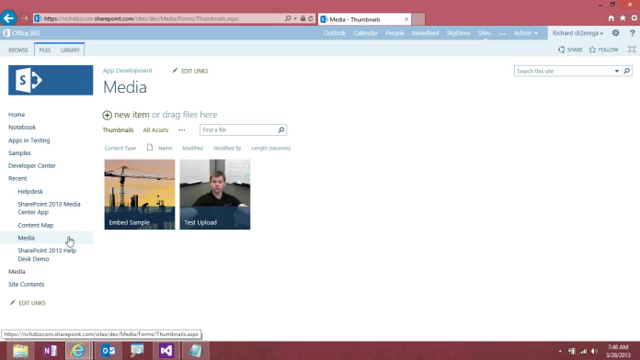
left_click(48, 48)
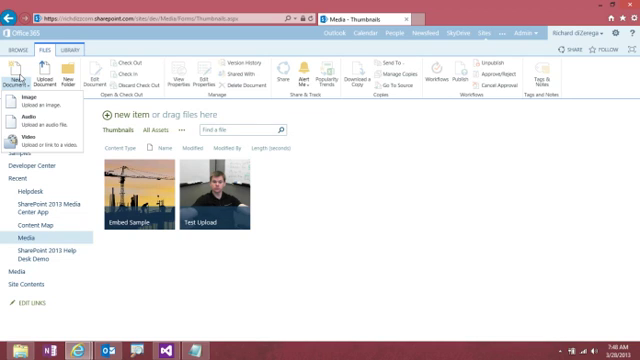
mouse_move(594, 112)
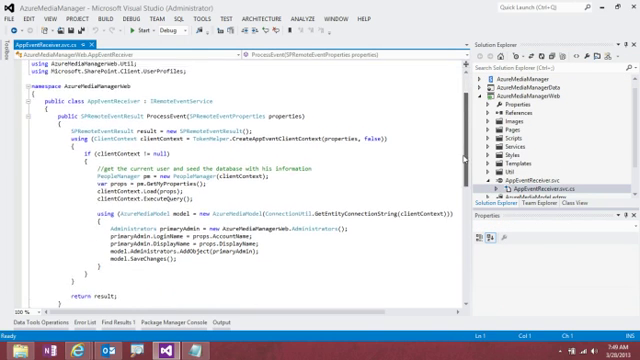
Step: Scroll through the AzureMediaManager controller code in the Visual Studio editor
scroll("down", 3)
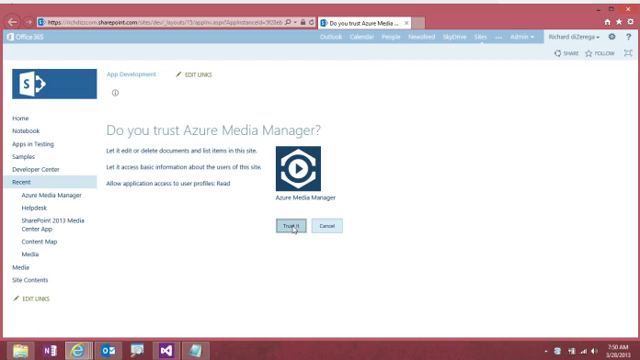
Step: Trust the Azure Media Manager app and start its Upload to Azure Media Services dialog
left_click(292, 224)
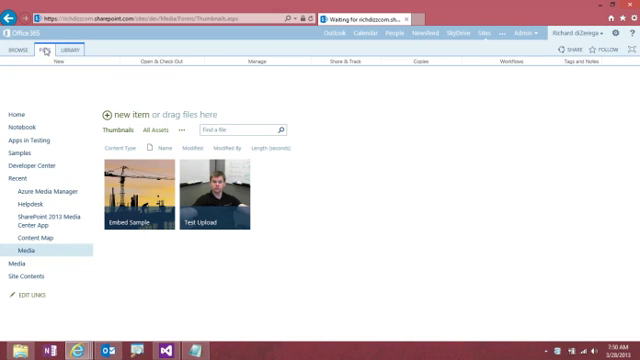
left_click(44, 46)
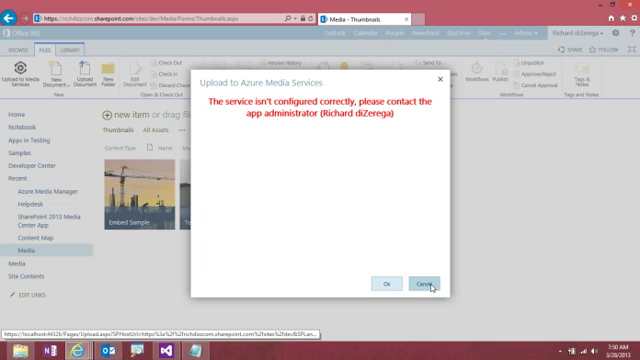
Step: Open the app's localhost upload page on its own, still showing the configuration error
left_click(432, 282)
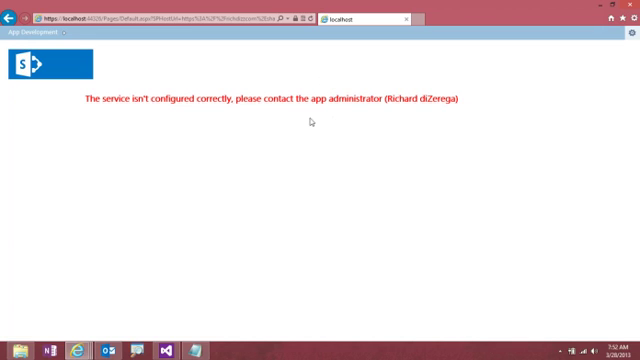
mouse_move(272, 204)
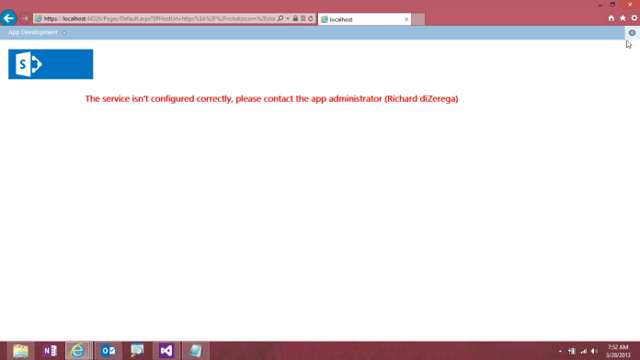
Step: Open the app settings and copy the storage account key from Notepad into the Blob Storage fields
left_click(628, 36)
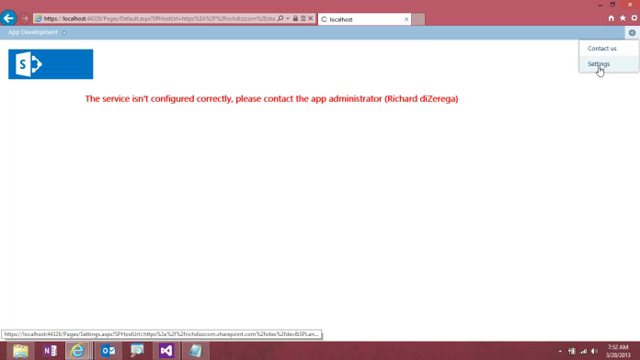
left_click(600, 68)
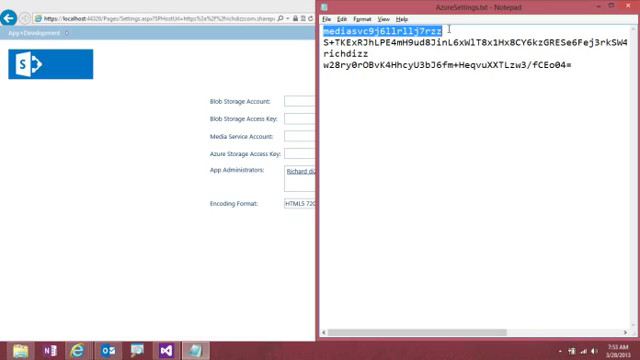
left_click(302, 100)
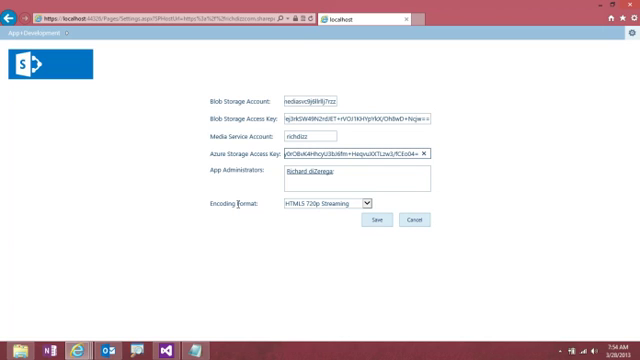
mouse_move(322, 210)
type("; d")
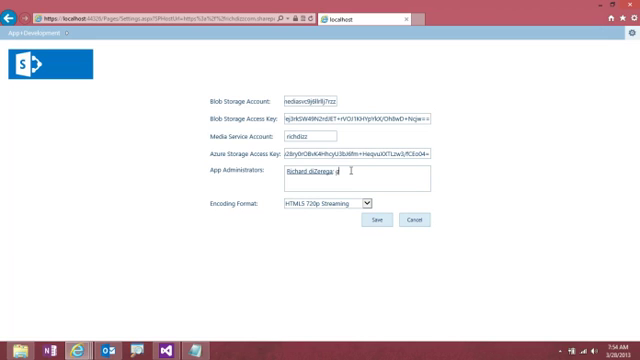
Step: Add 'par' as an app administrator, let it resolve, and save the settings
type("par")
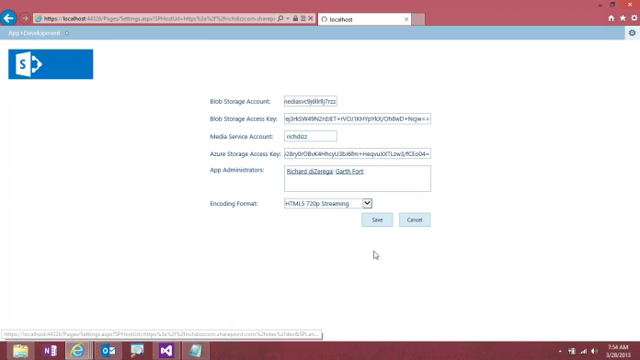
left_click(372, 220)
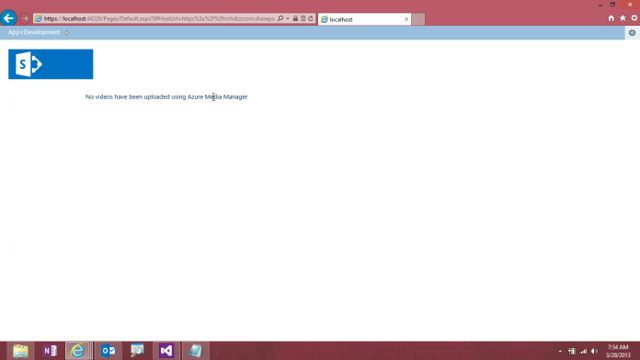
mouse_move(98, 100)
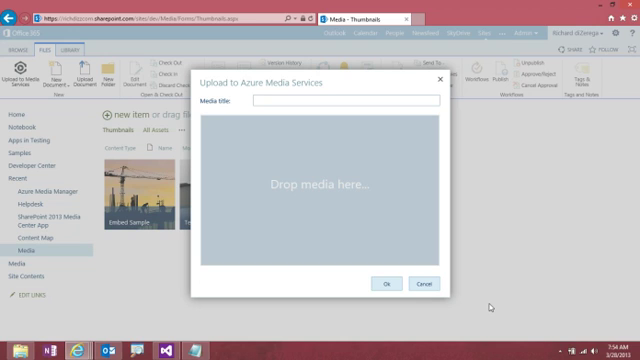
mouse_move(308, 164)
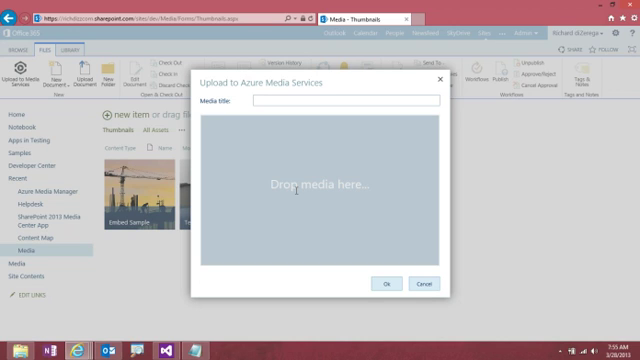
mouse_move(252, 202)
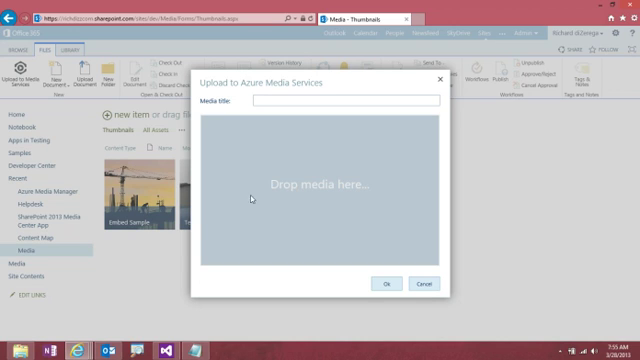
mouse_move(252, 200)
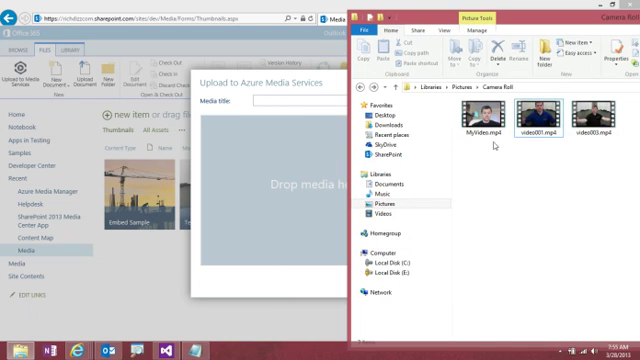
mouse_move(476, 104)
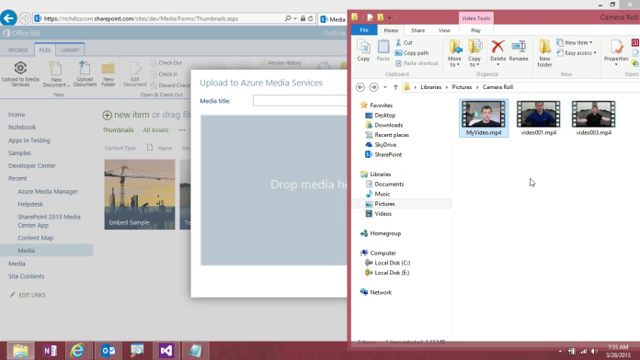
mouse_move(528, 180)
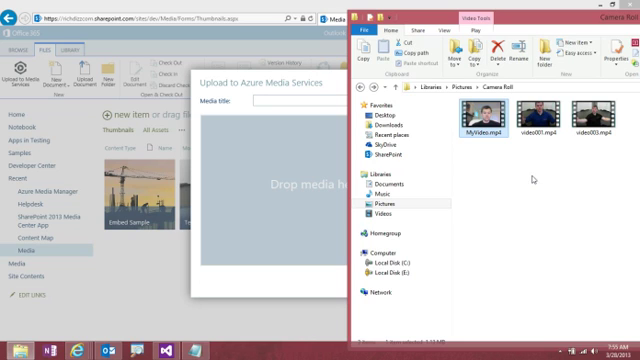
mouse_move(534, 178)
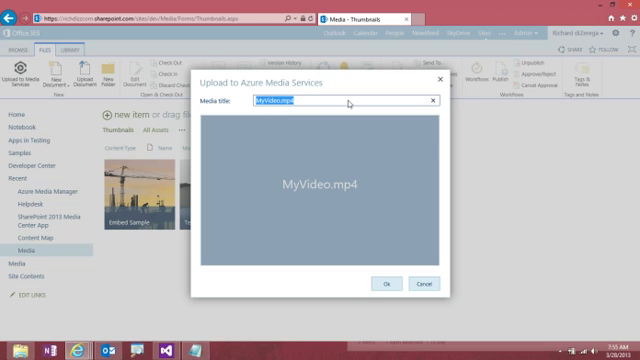
Step: Enter 'Demo Vol' as the media title for MyVideo.mp4 in the upload dialog
type("0")
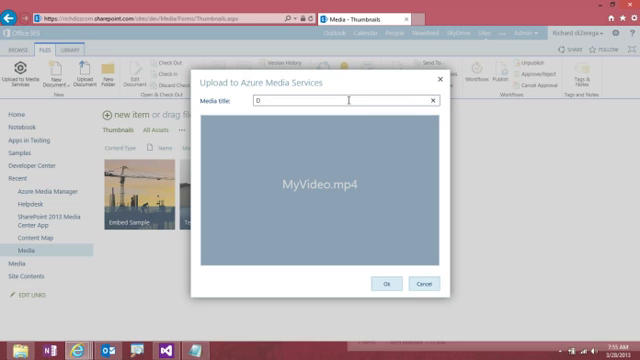
type("Demo Vol")
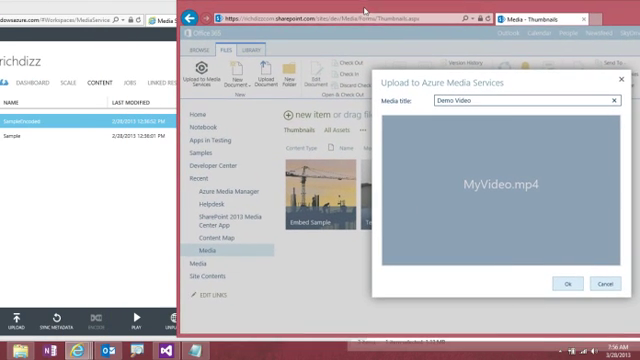
Step: Confirm the upload so MyVideo is sent to Azure Media Services for encoding
left_click(568, 282)
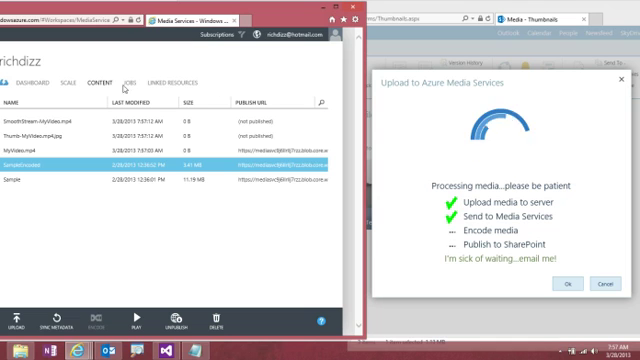
left_click(132, 84)
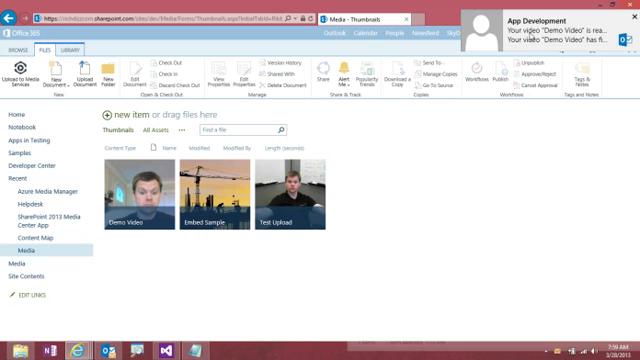
mouse_move(548, 40)
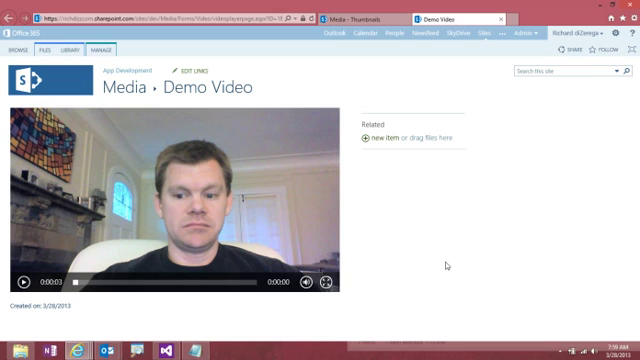
Step: Open IE Developer Tools (F12) to inspect the Demo Video page's embedded player markup
key("F12")
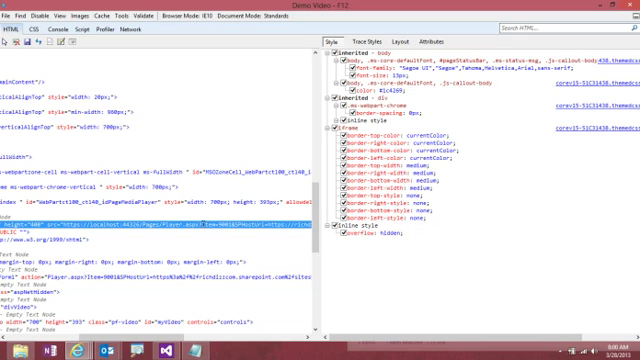
mouse_move(246, 188)
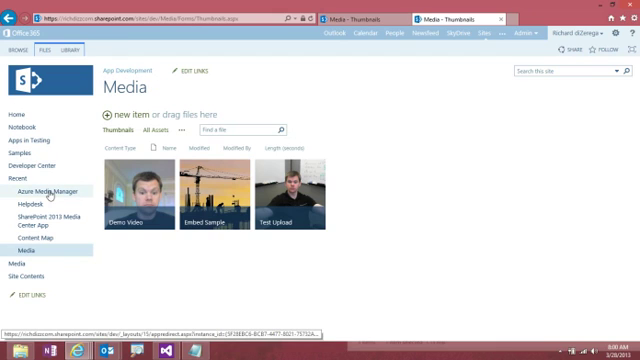
Step: Open Azure Media Manager from Recent to list Demo Video as Complete with its SharePoint link
left_click(50, 184)
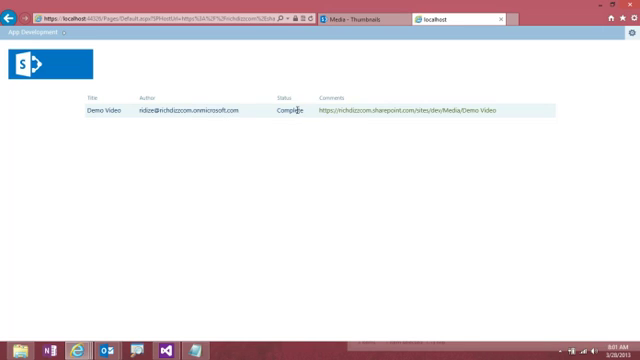
mouse_move(398, 112)
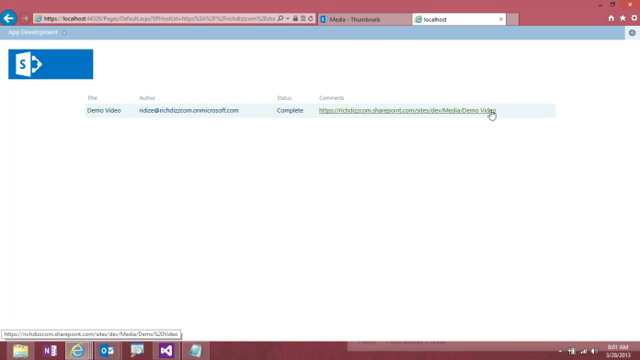
mouse_move(336, 188)
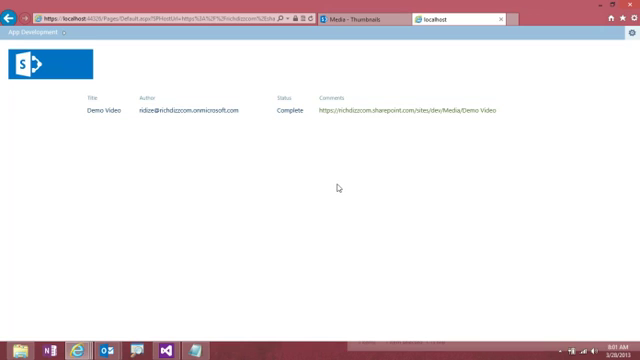